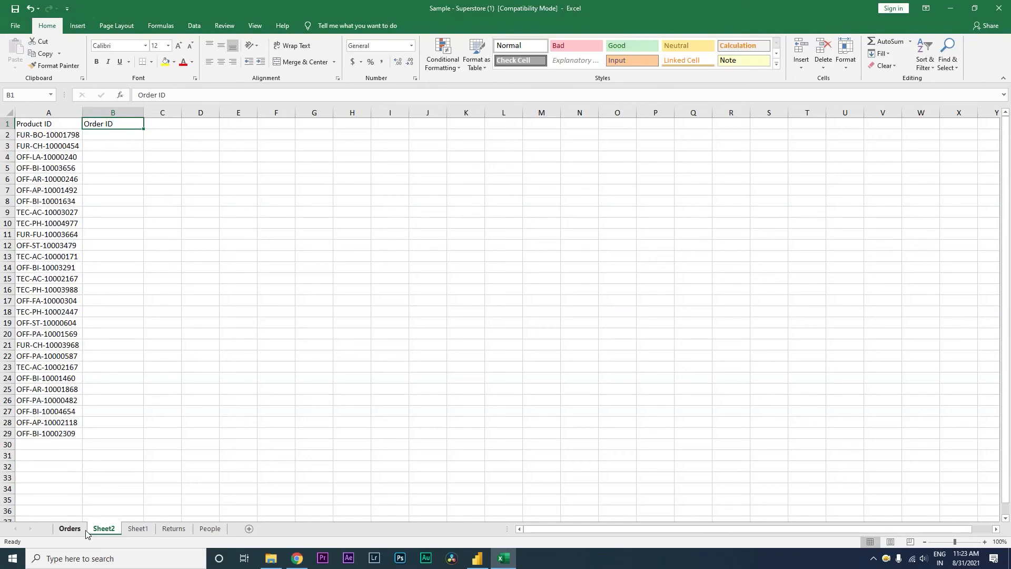
- Review the Orders sheet's Order ID and Product ID columns, then select B2 on Sheet2
left_click(67, 529)
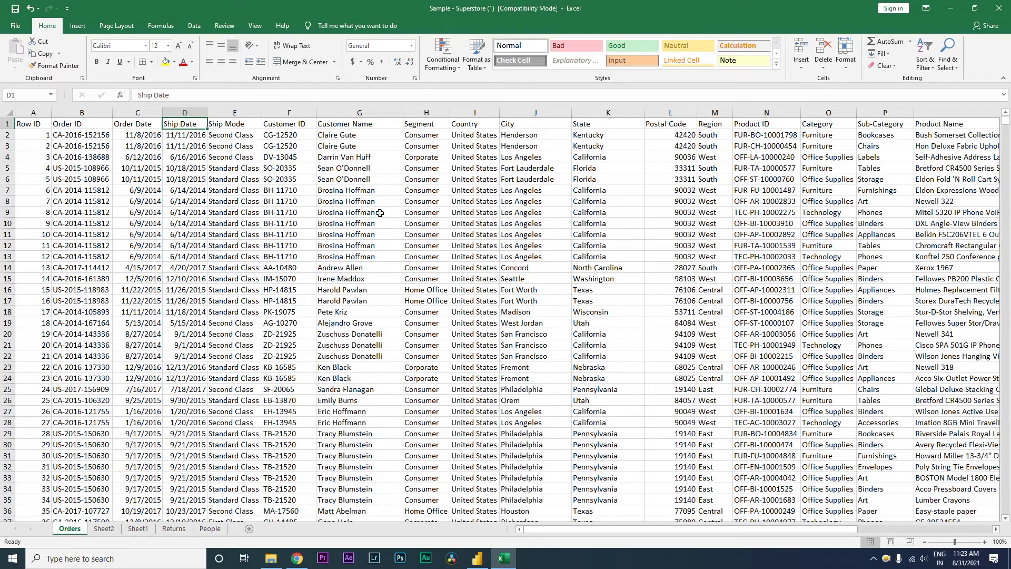
left_click(103, 529)
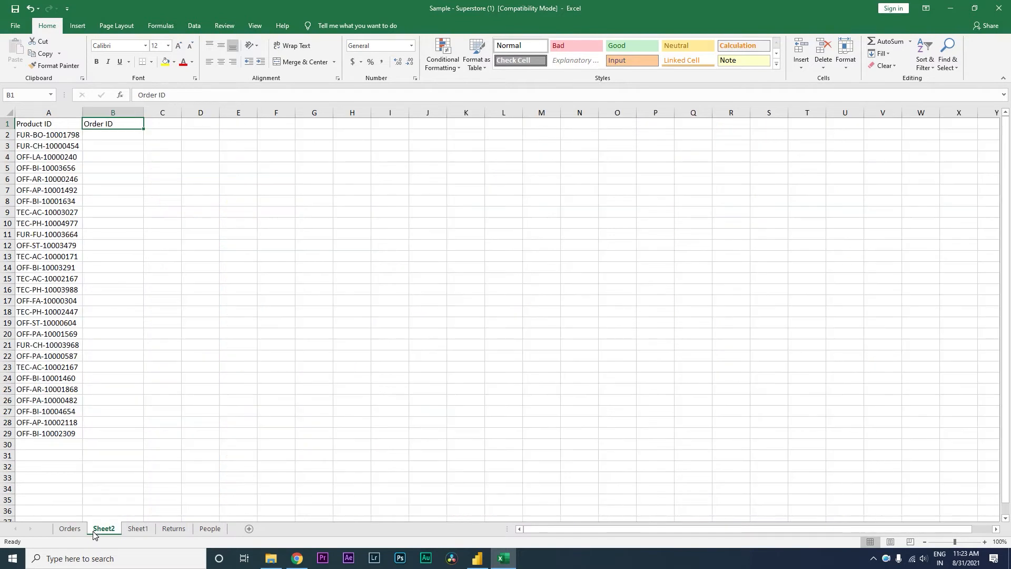
left_click(70, 529)
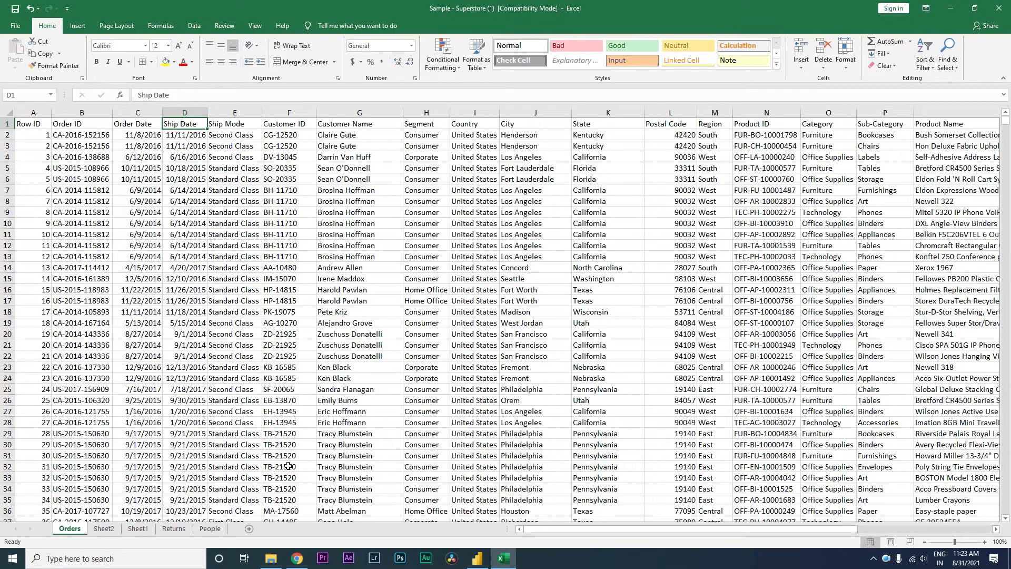
mouse_move(124, 247)
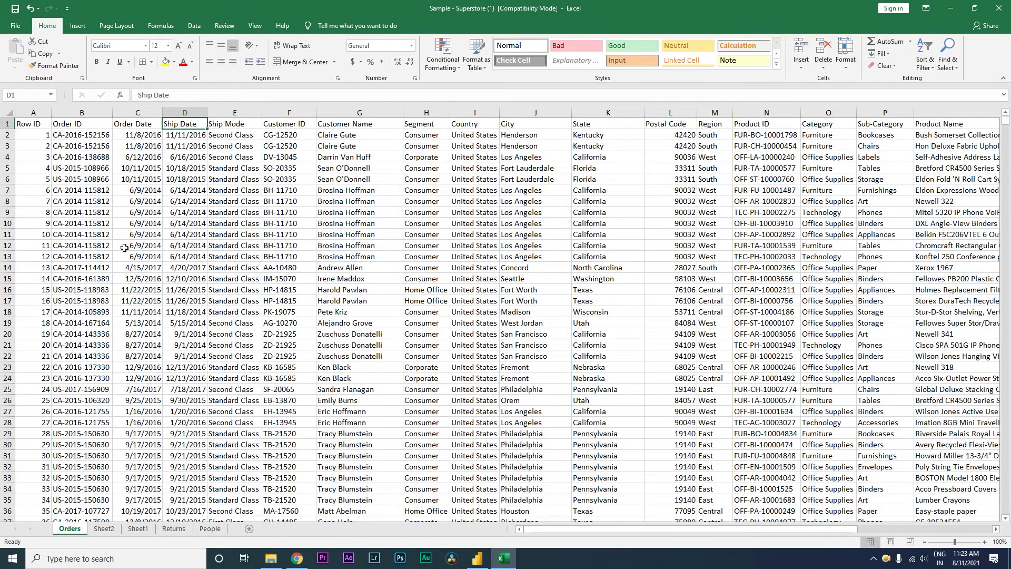
left_click(103, 528)
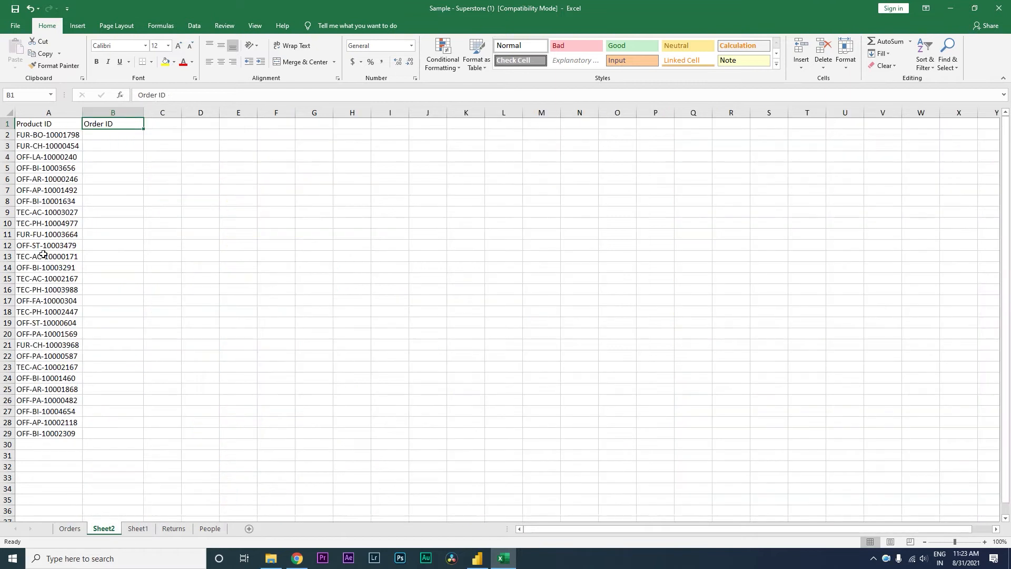
left_click(48, 135)
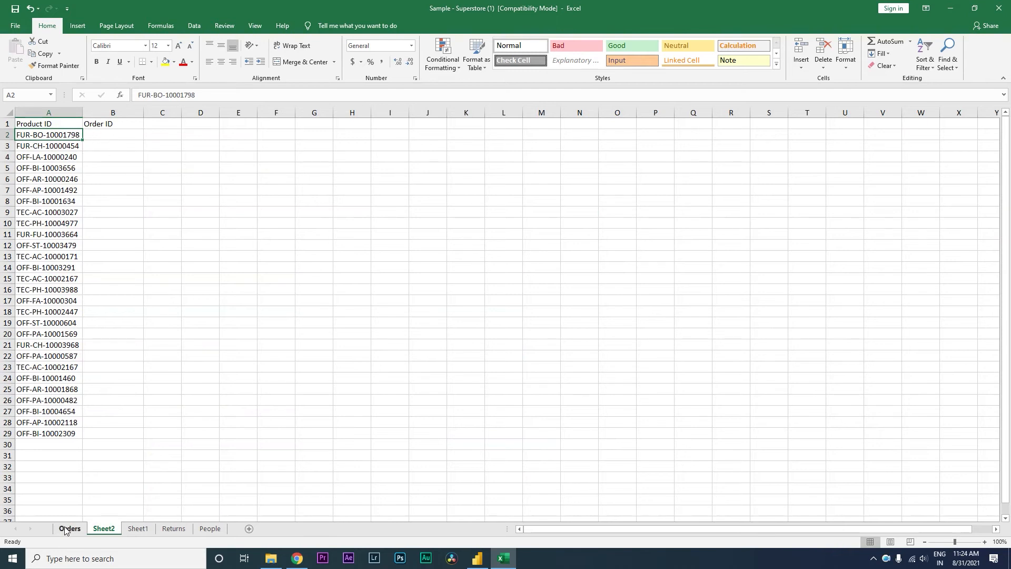
left_click(69, 529)
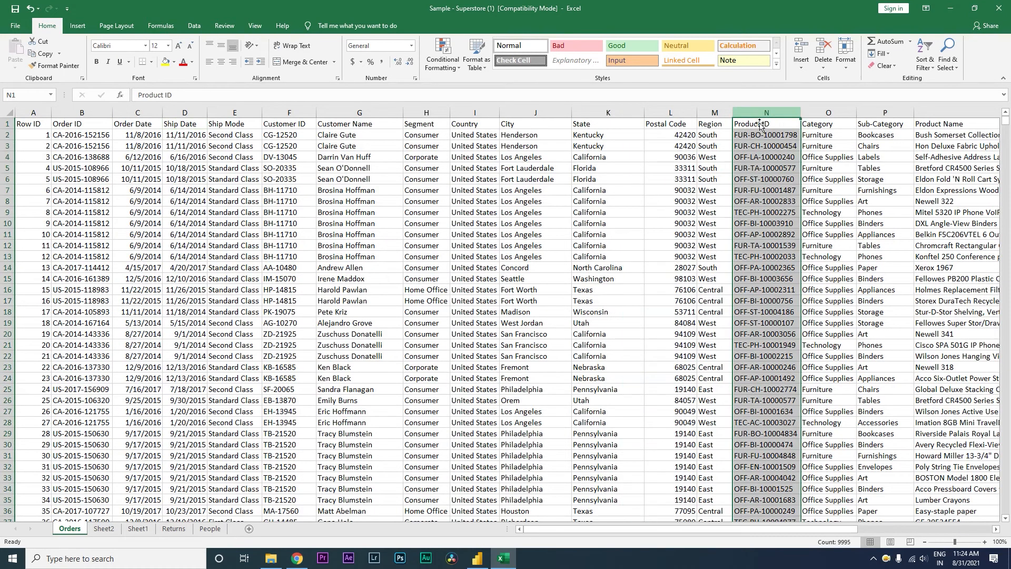
left_click(73, 124)
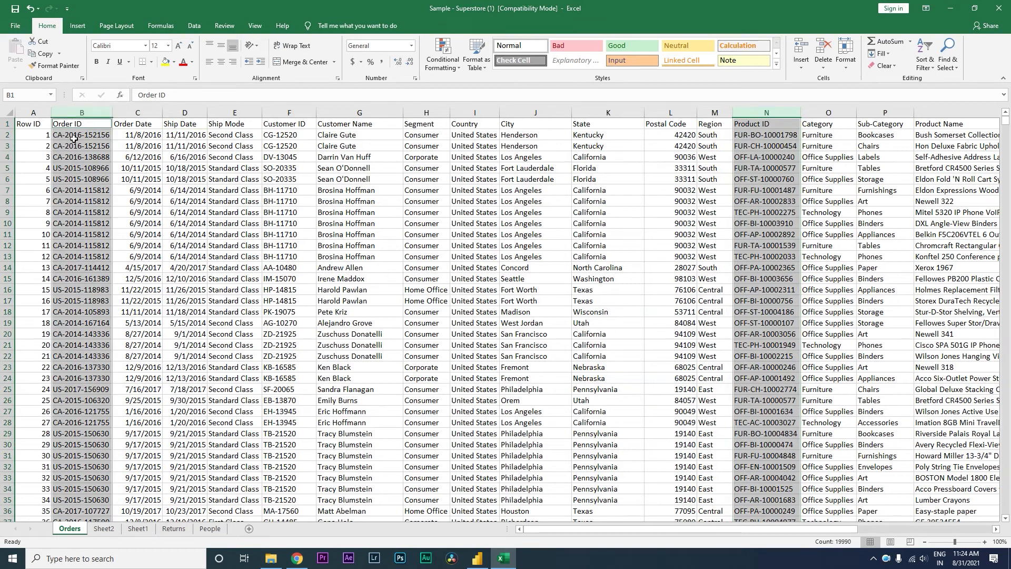
mouse_move(316, 165)
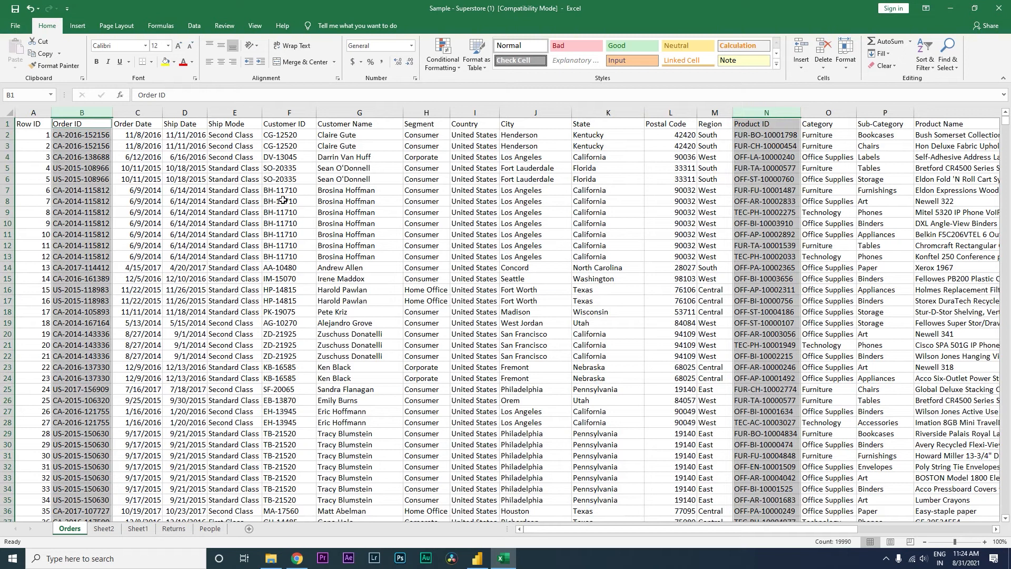
mouse_move(196, 384)
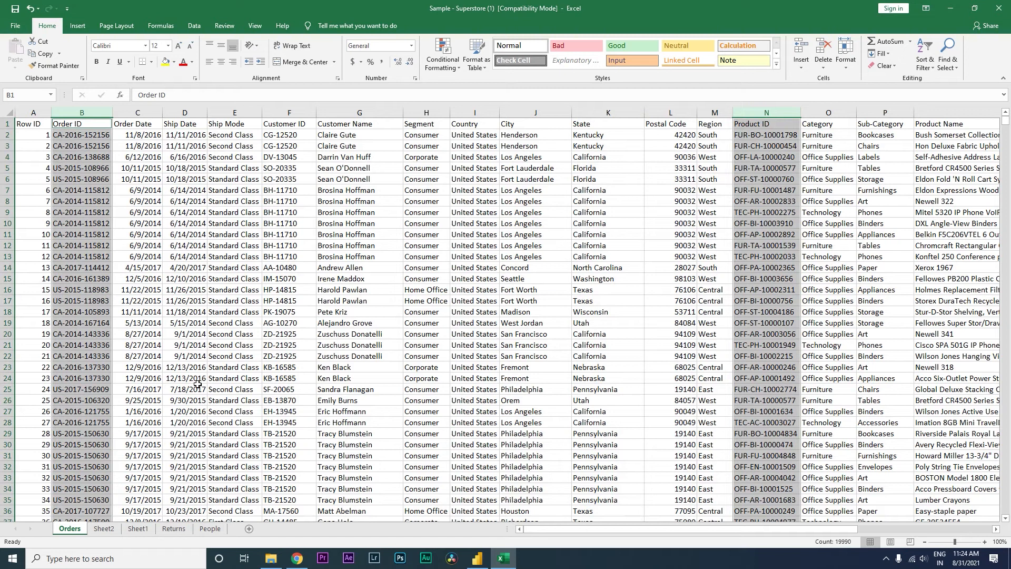
left_click(103, 529)
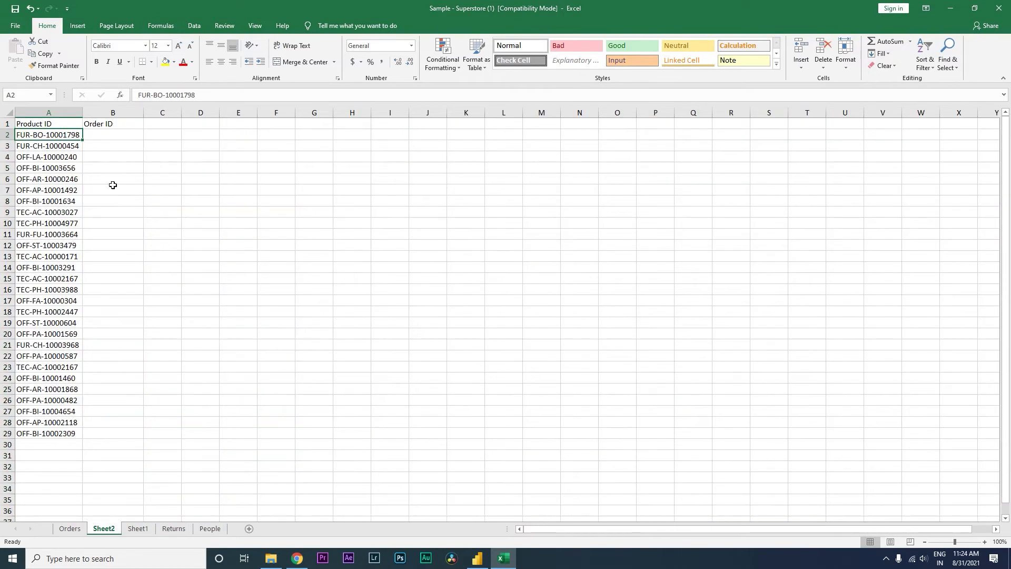
left_click(112, 135)
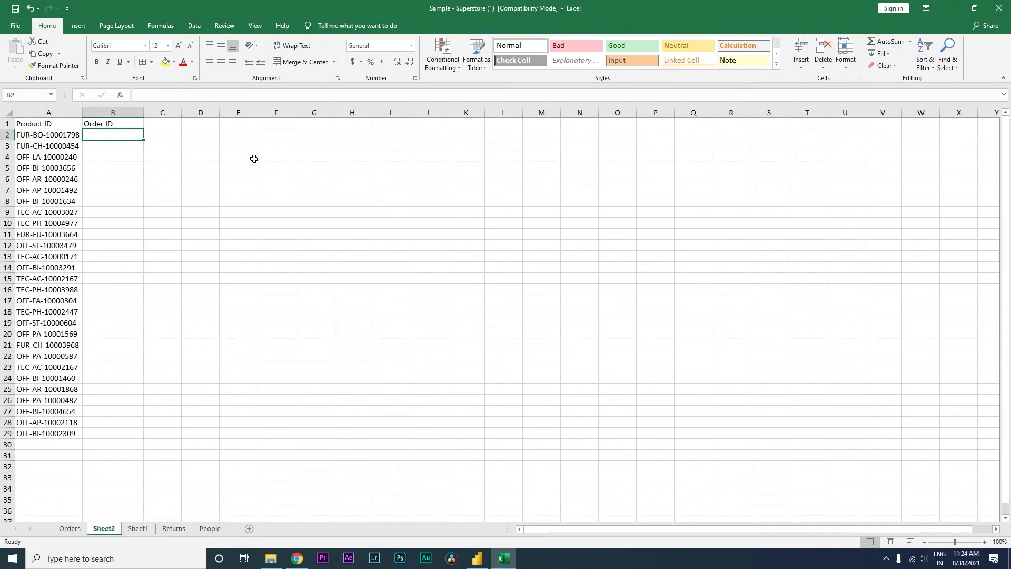
- Build =MATCH(A2,Orders!N:N,0) in B2, returning position 2
type("=")
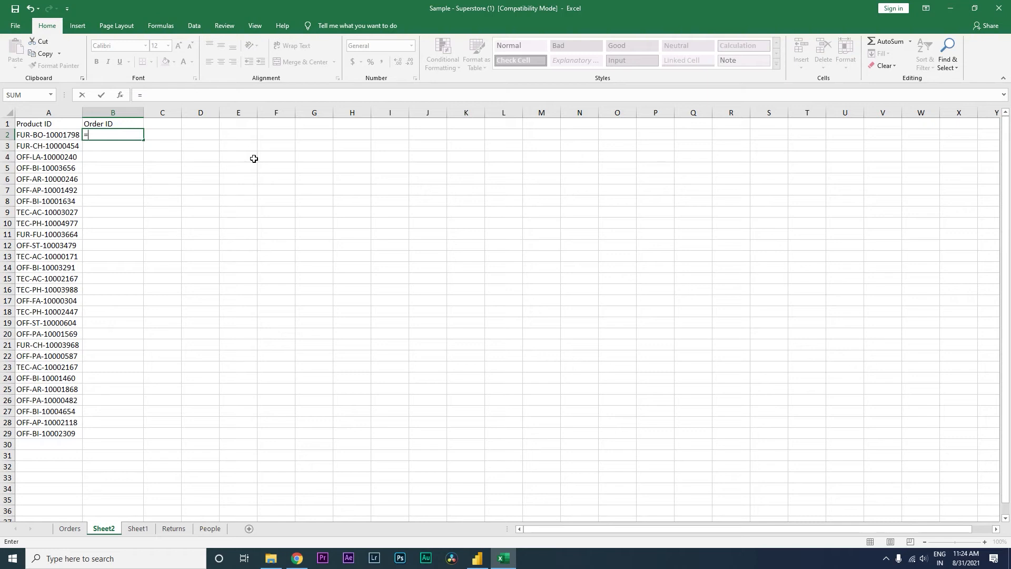
type("Ma")
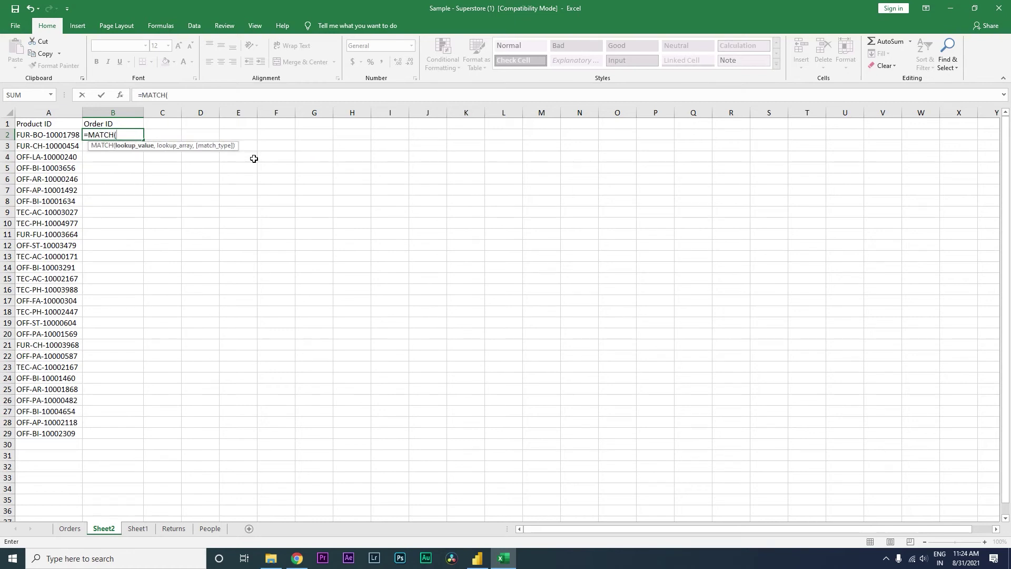
mouse_move(135, 155)
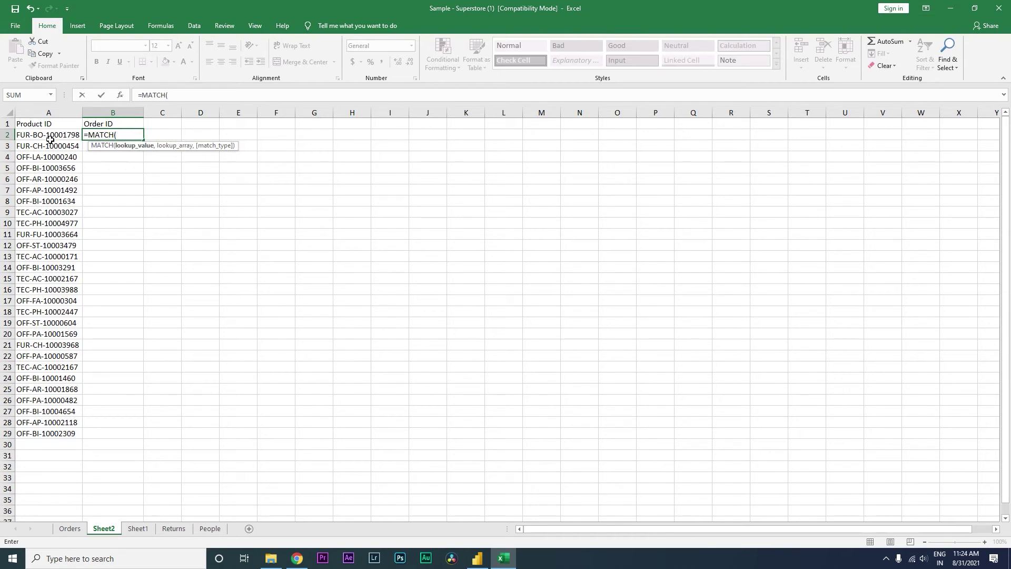
left_click(49, 135)
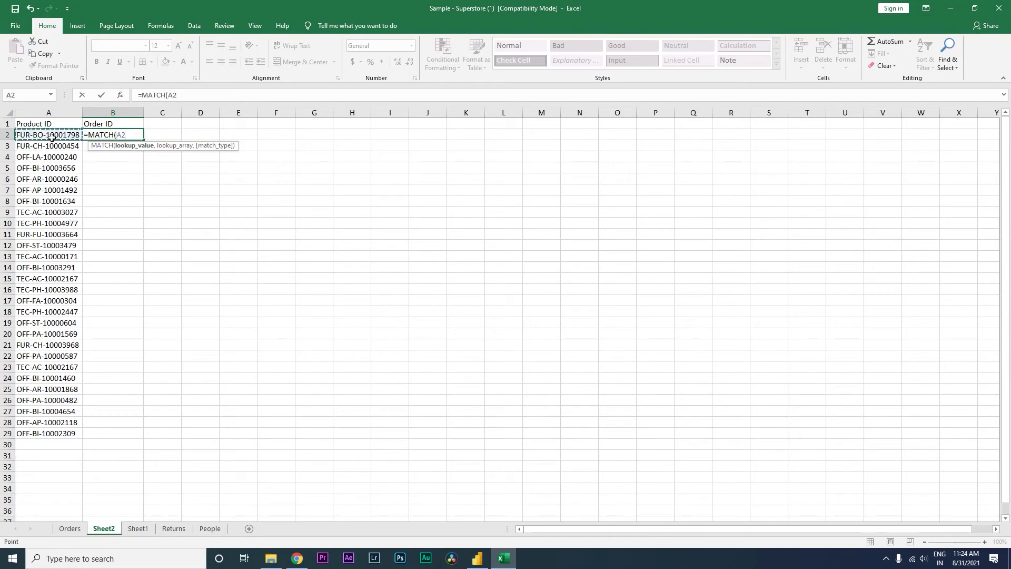
type(",")
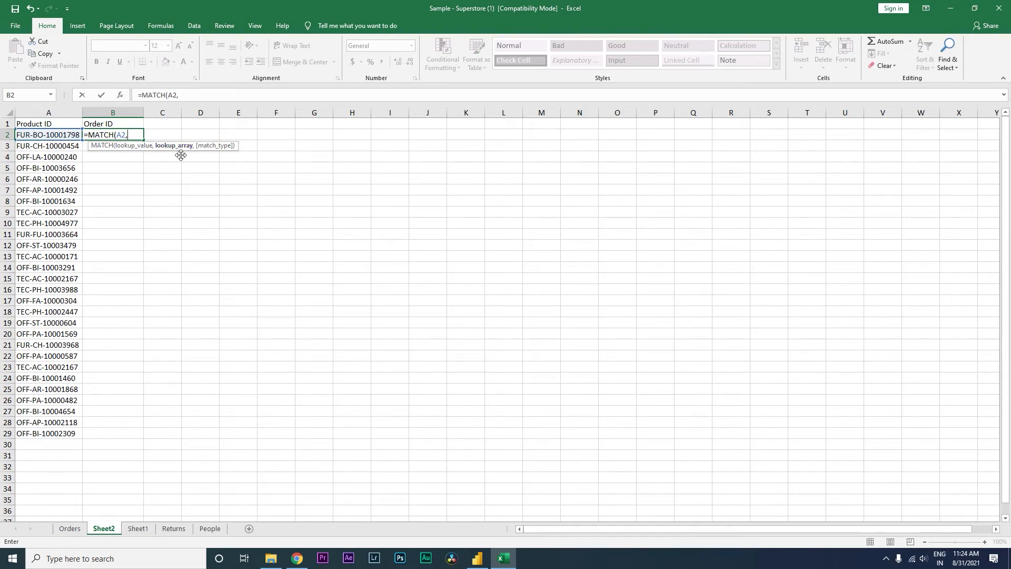
mouse_move(59, 144)
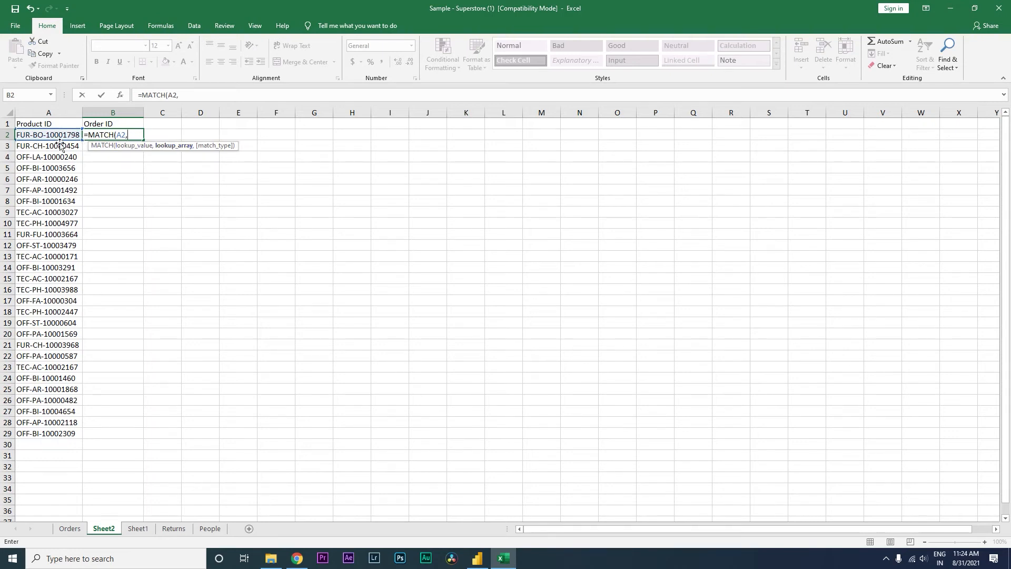
left_click(69, 529)
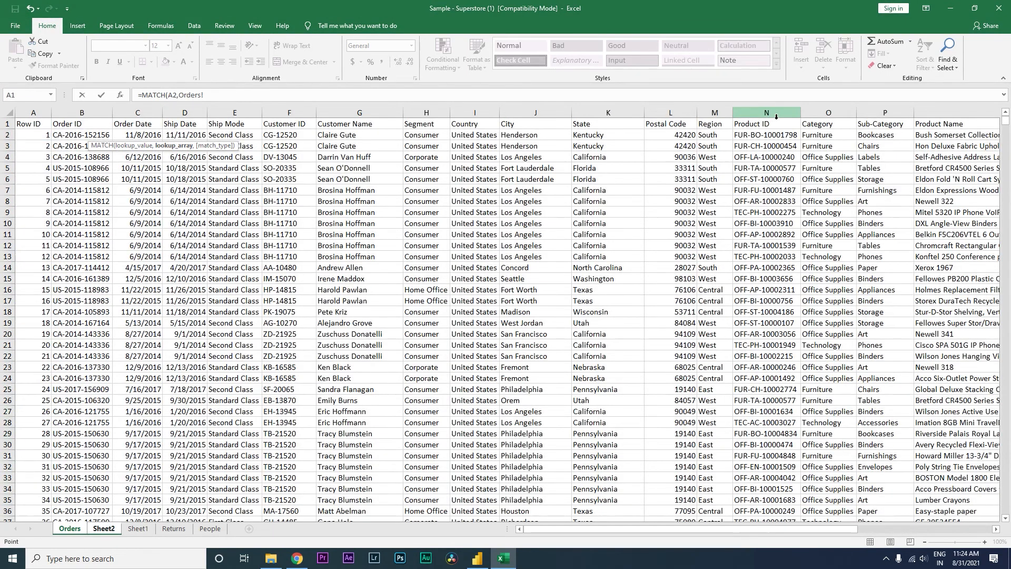
left_click(767, 112)
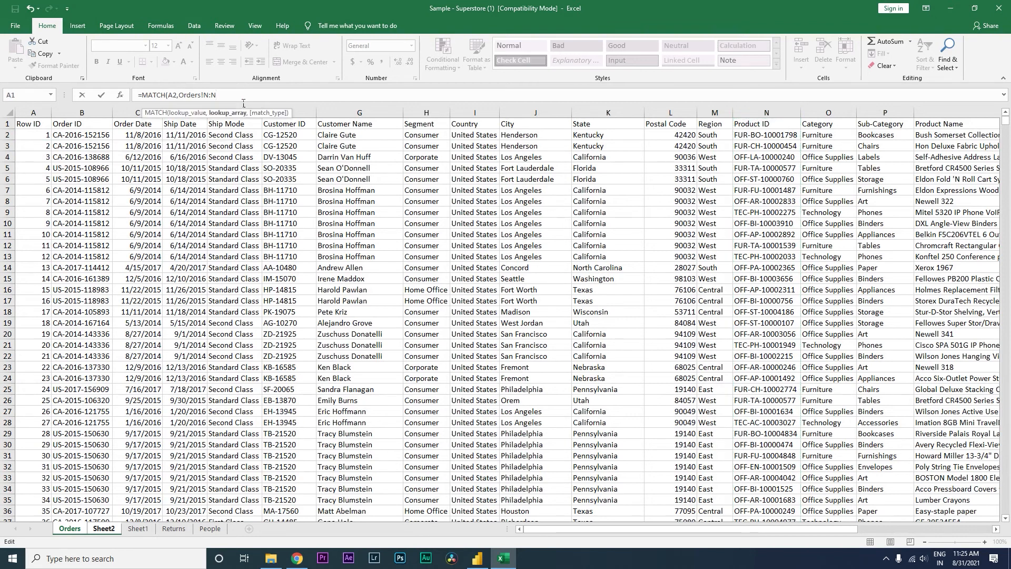
type(",")
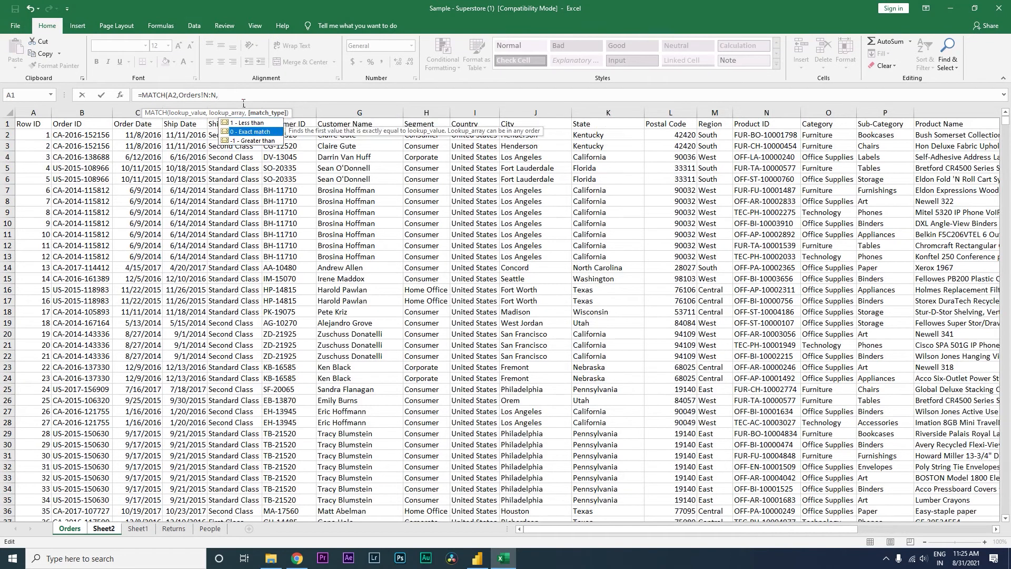
type("0)")
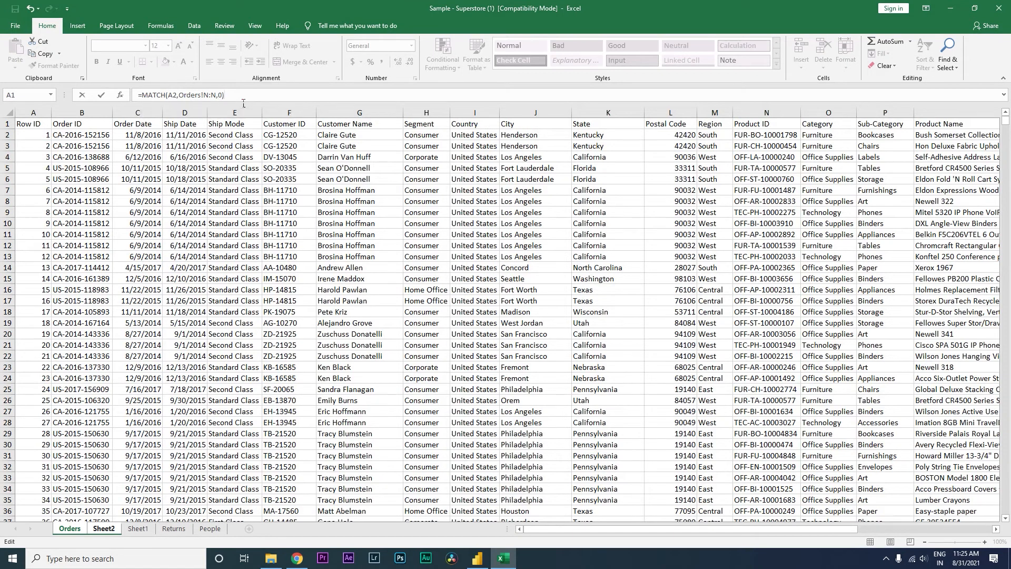
left_click(104, 528)
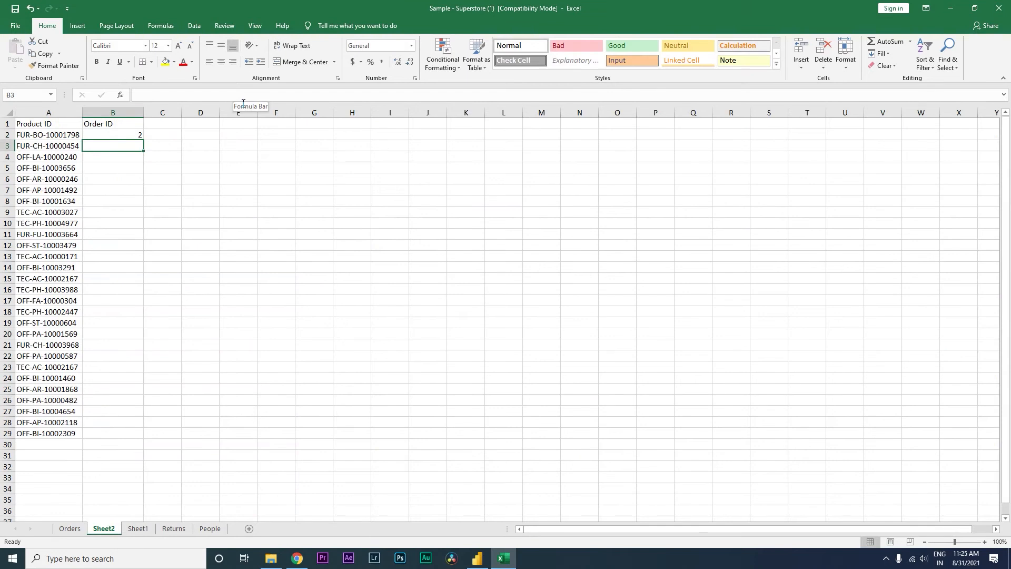
- Verify the match on Orders, fill B2 down to B5 (2, 3, 4, 15) and reopen B2 for editing
left_click(112, 134)
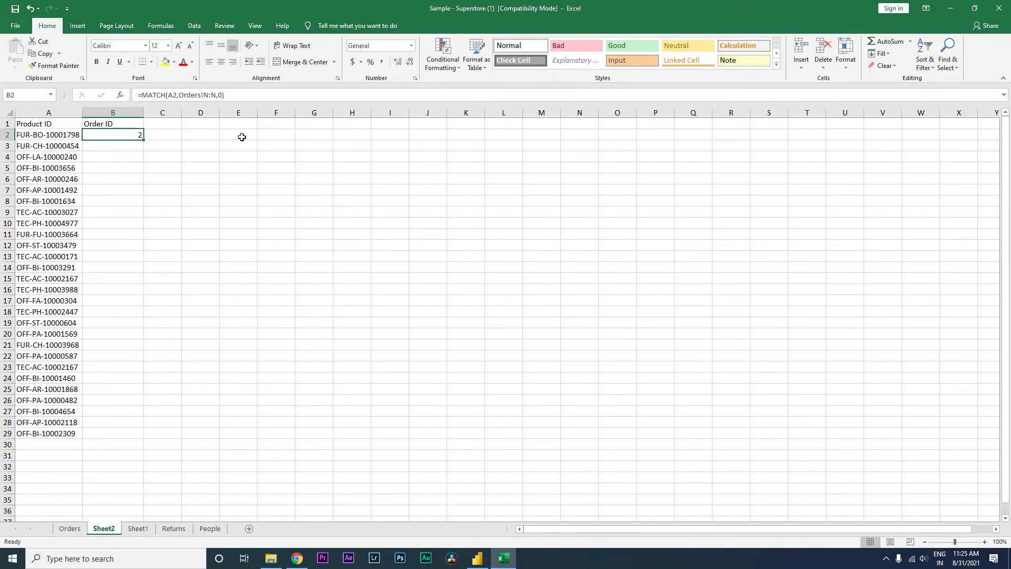
mouse_move(163, 221)
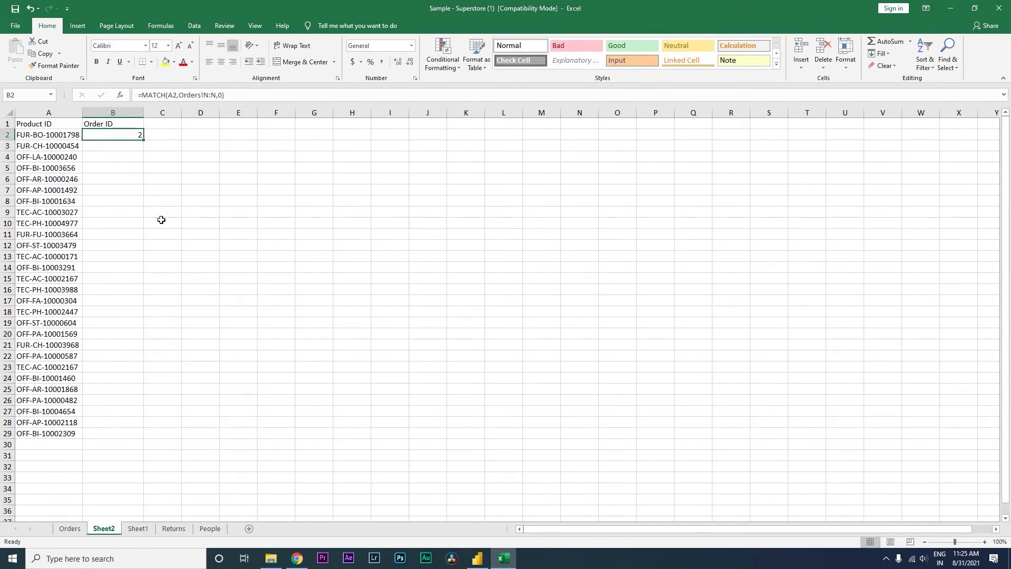
left_click(69, 529)
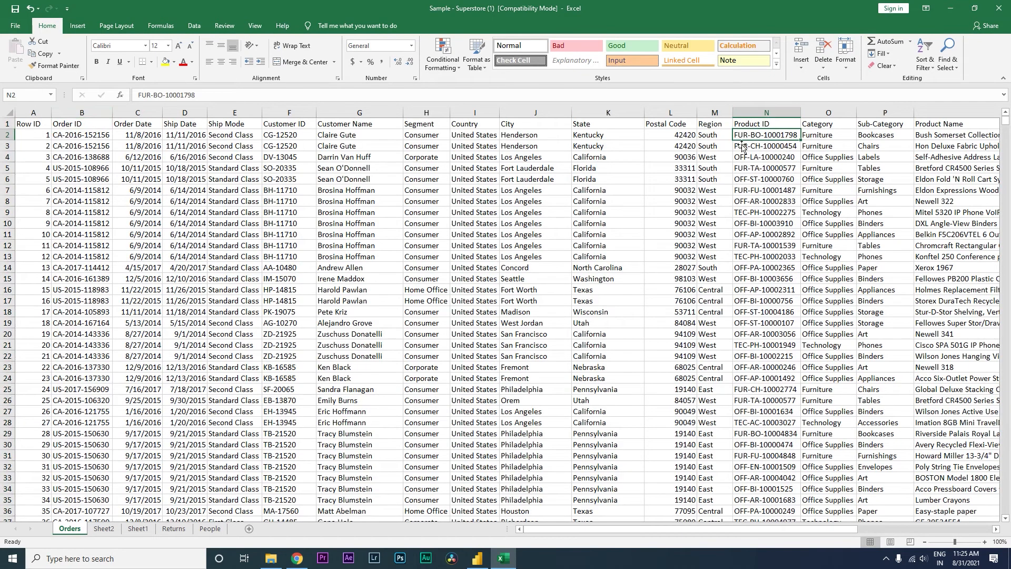
left_click(103, 528)
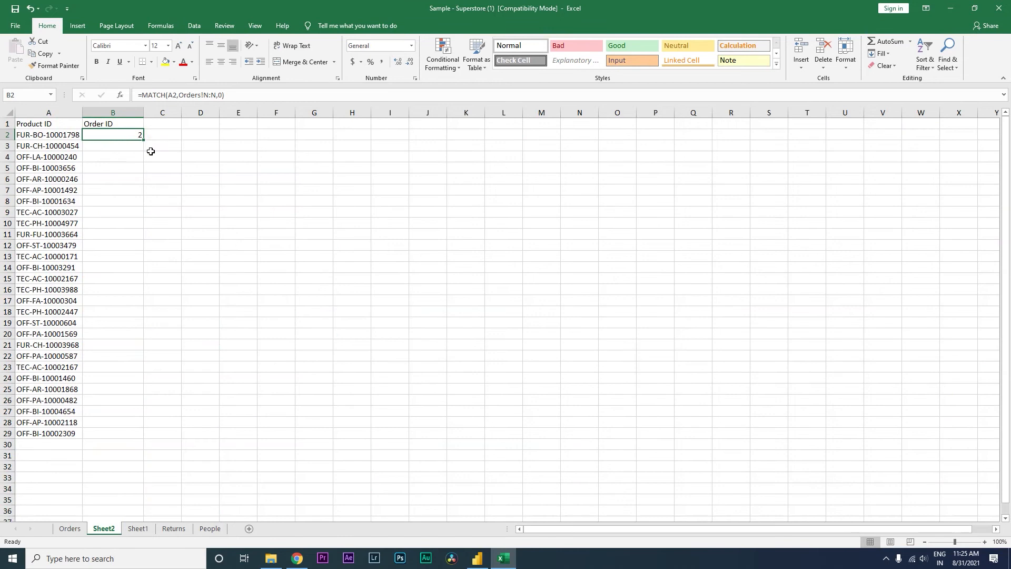
left_click_drag(113, 134, 113, 167)
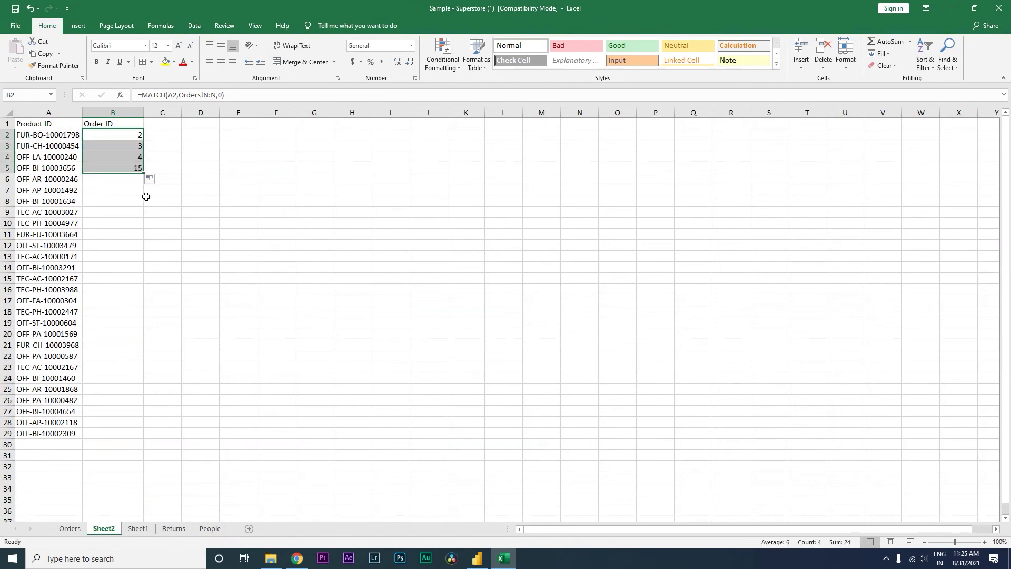
mouse_move(138, 193)
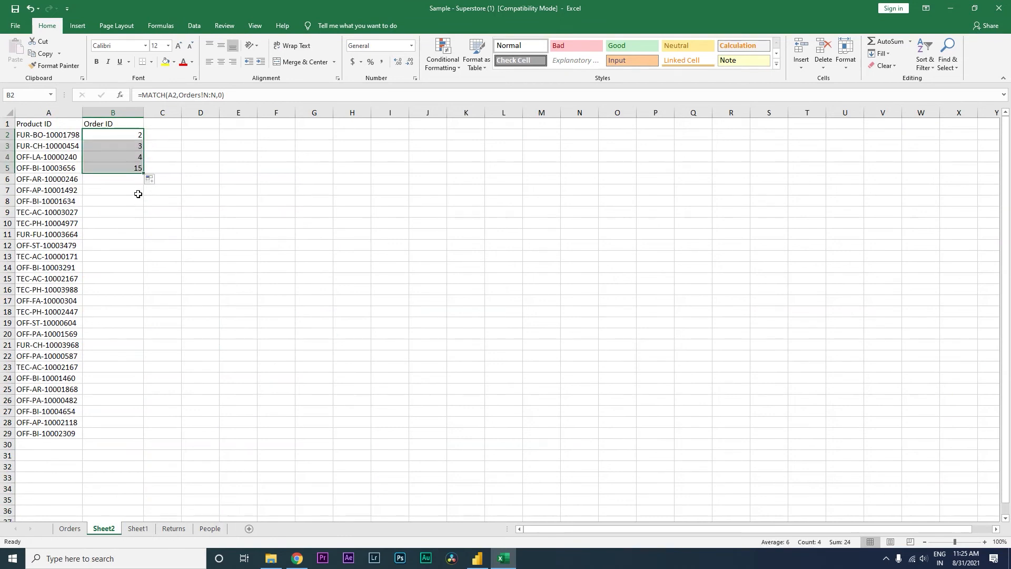
left_click(112, 135)
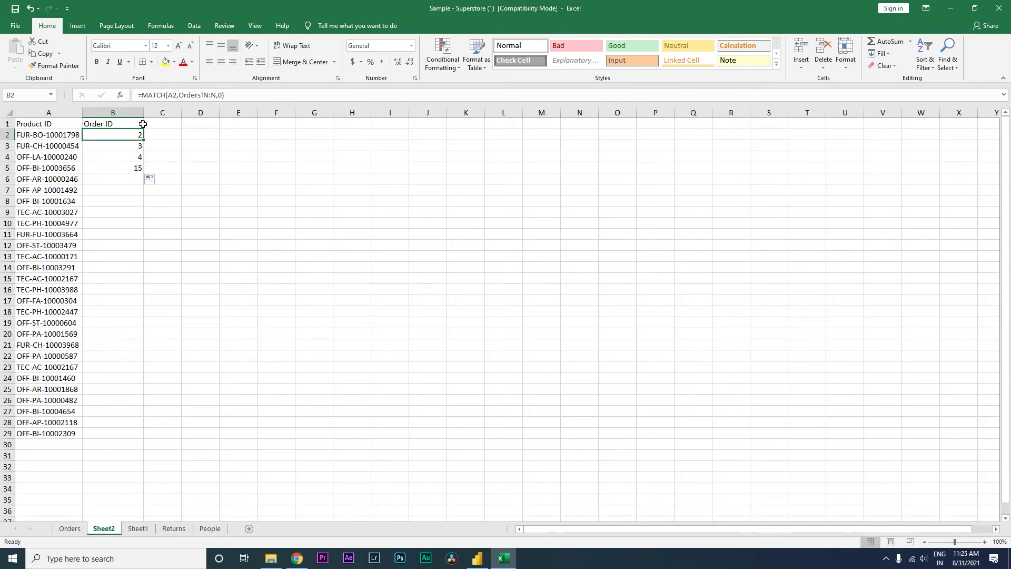
double_click(112, 135)
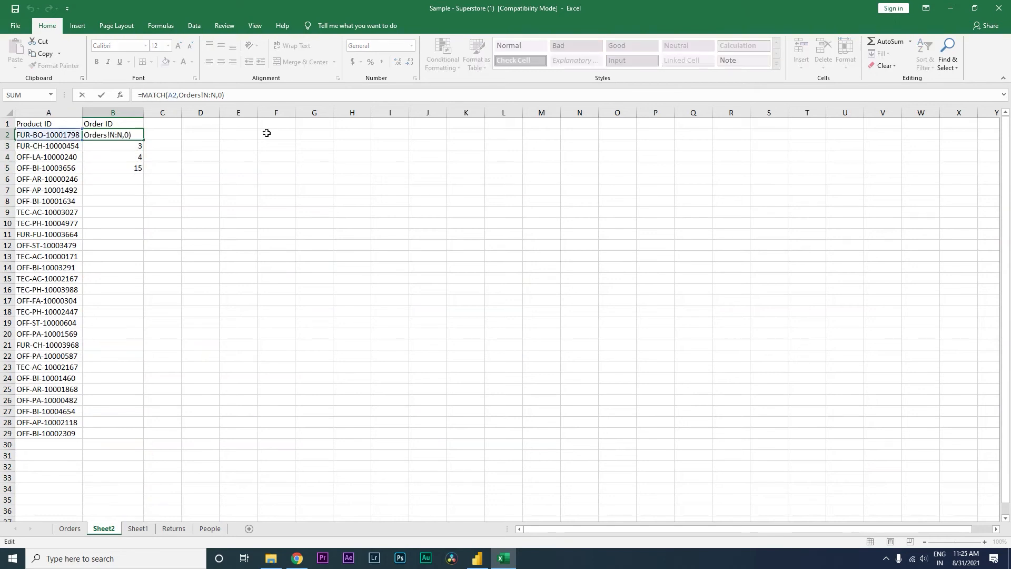
- Begin wrapping the MATCH in INDEX to fetch the Order ID from Orders column B
type("I")
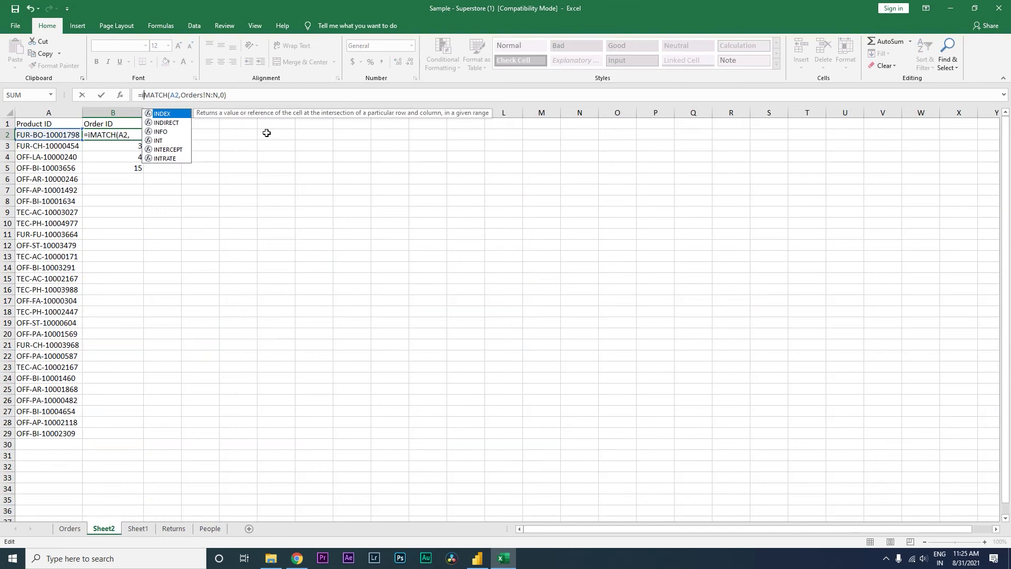
type("nde")
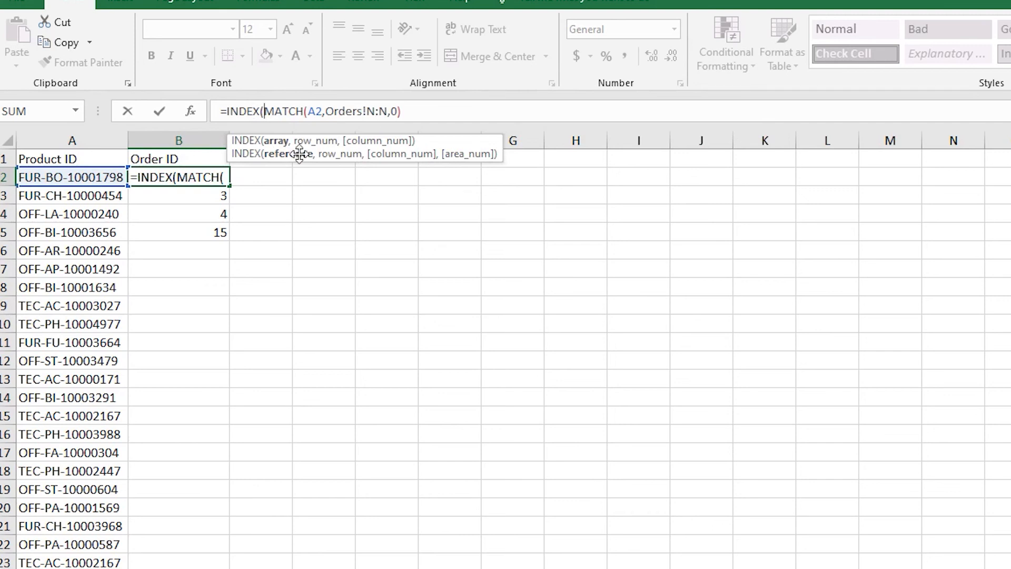
mouse_move(297, 154)
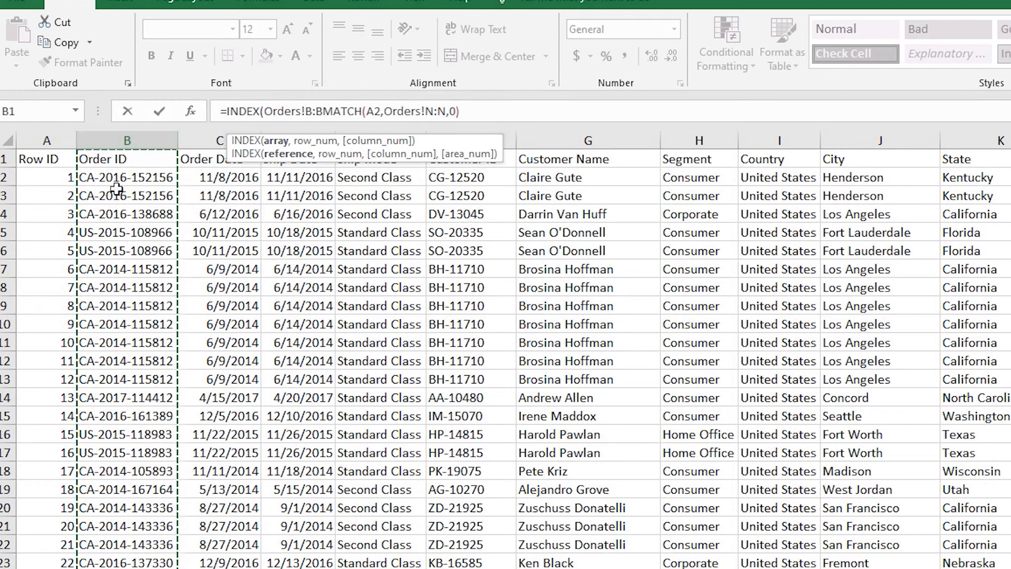
mouse_move(135, 158)
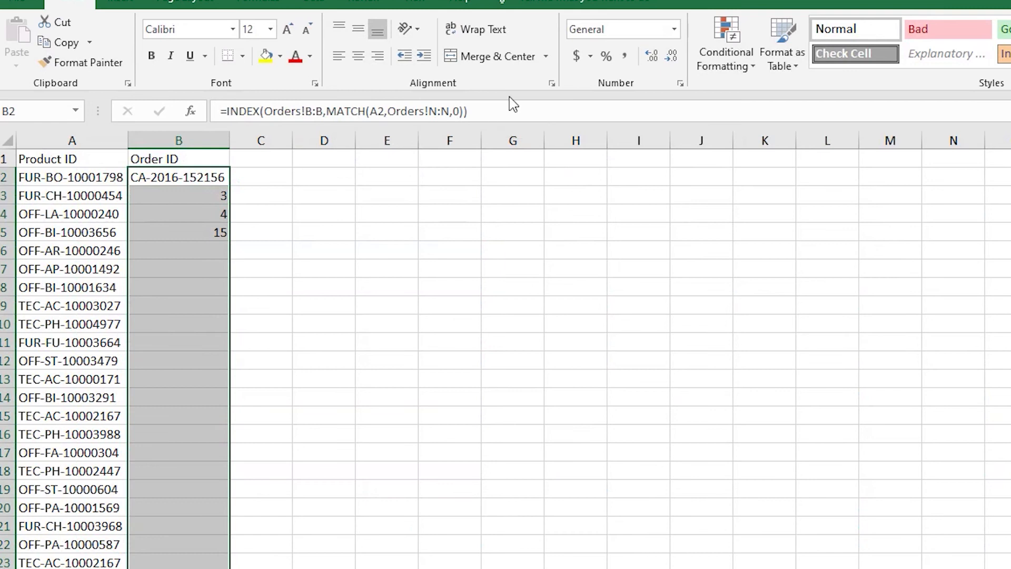
double_click(178, 177)
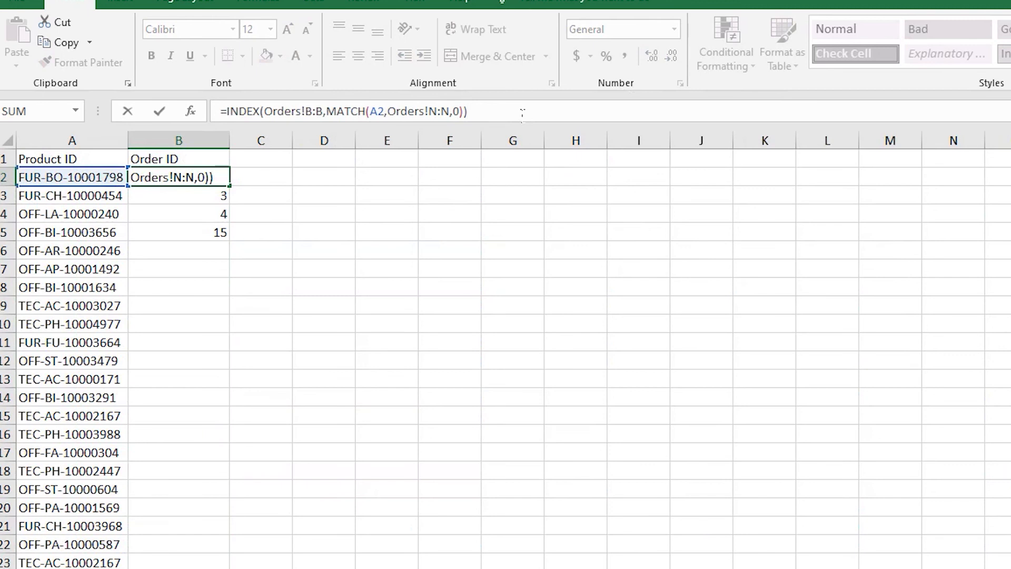
key("Ctrl+Shift+Enter")
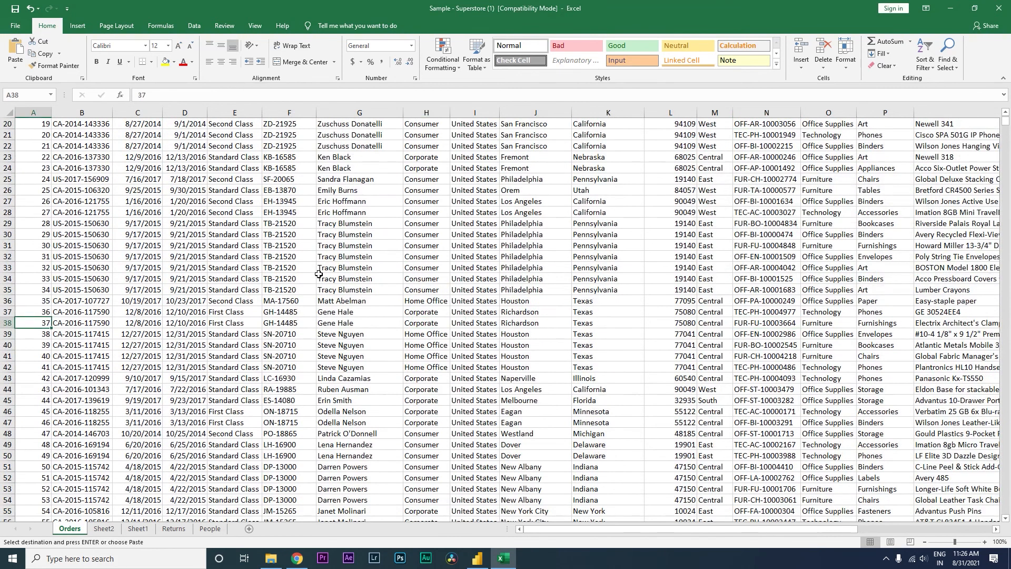
left_click(84, 323)
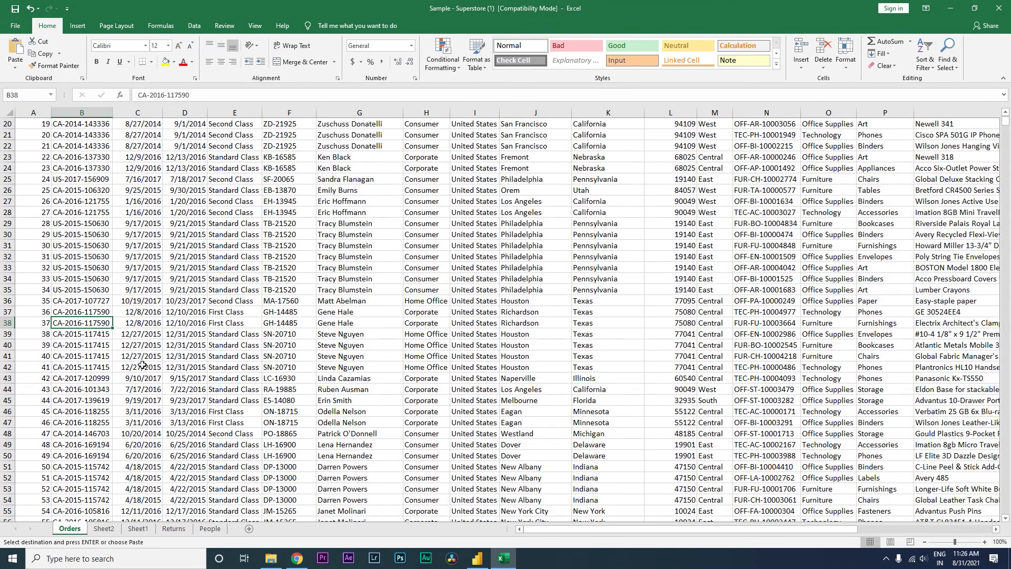
left_click(103, 528)
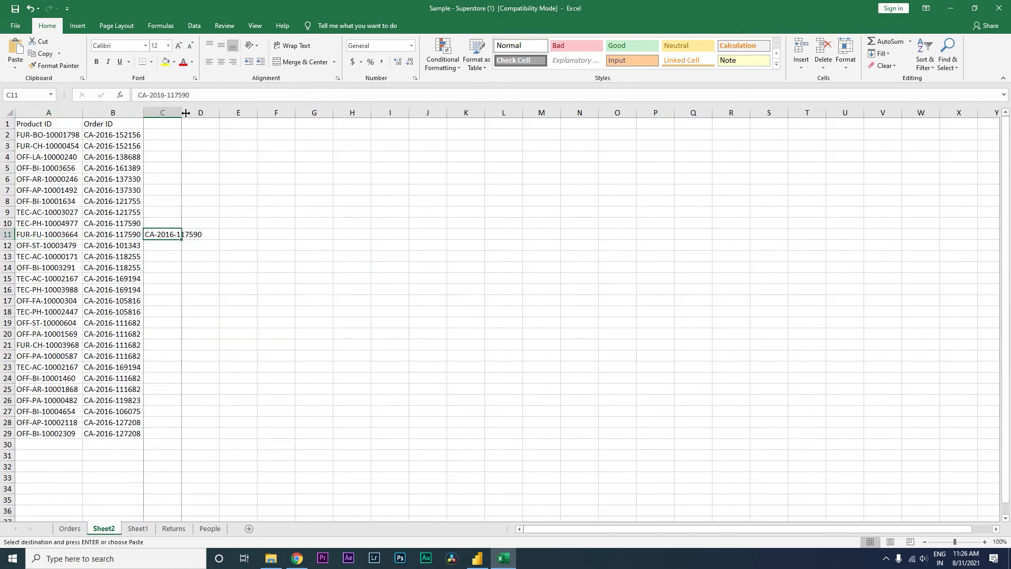
left_click_drag(182, 113, 204, 113)
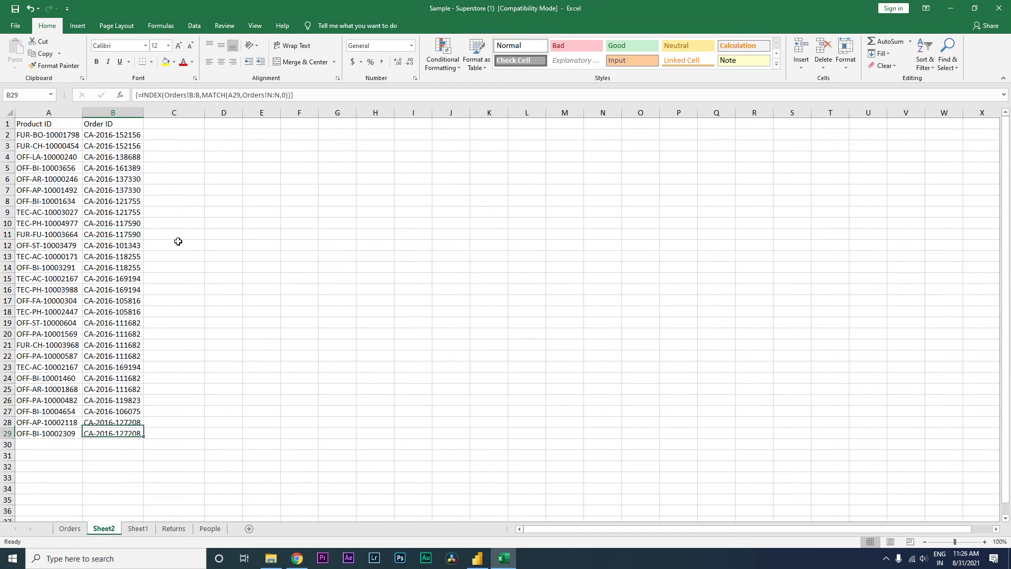
left_click(112, 134)
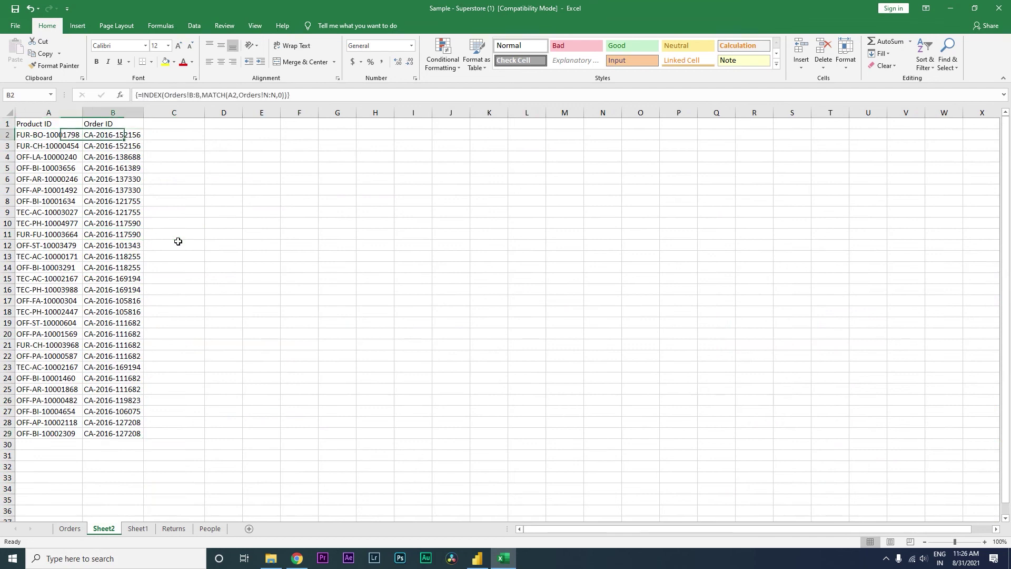